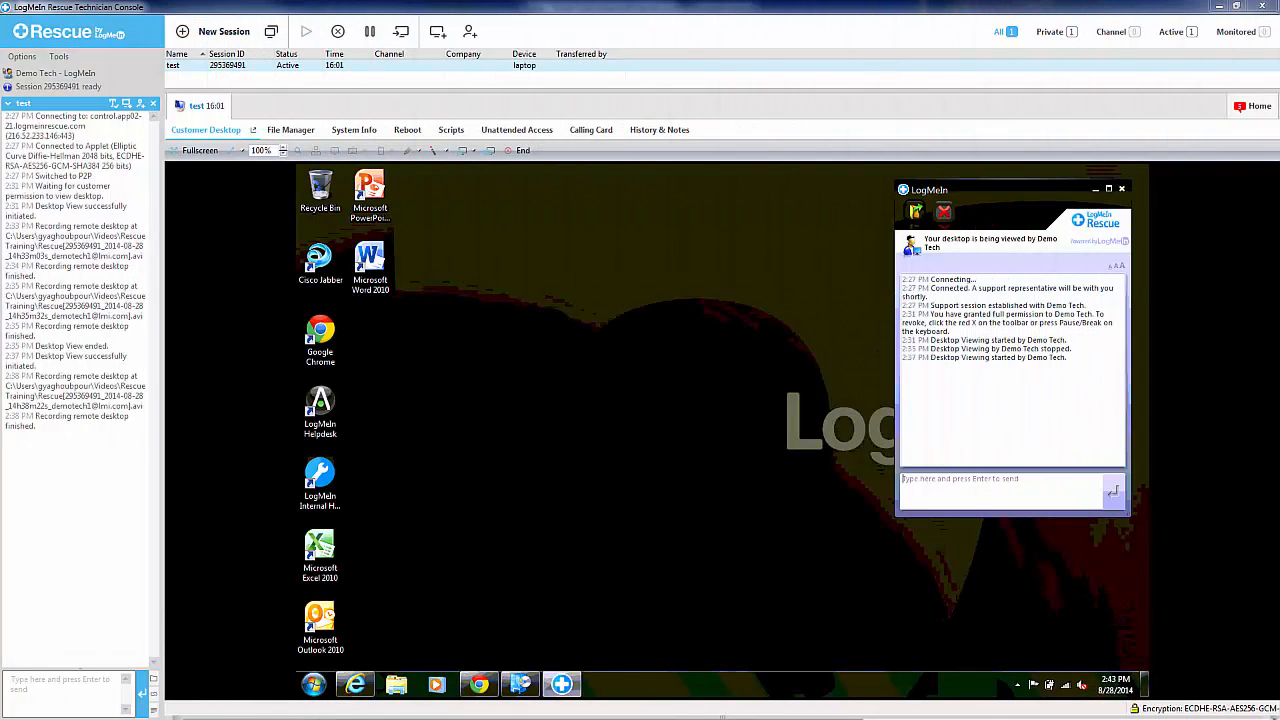
pyautogui.moveTo(636, 288)
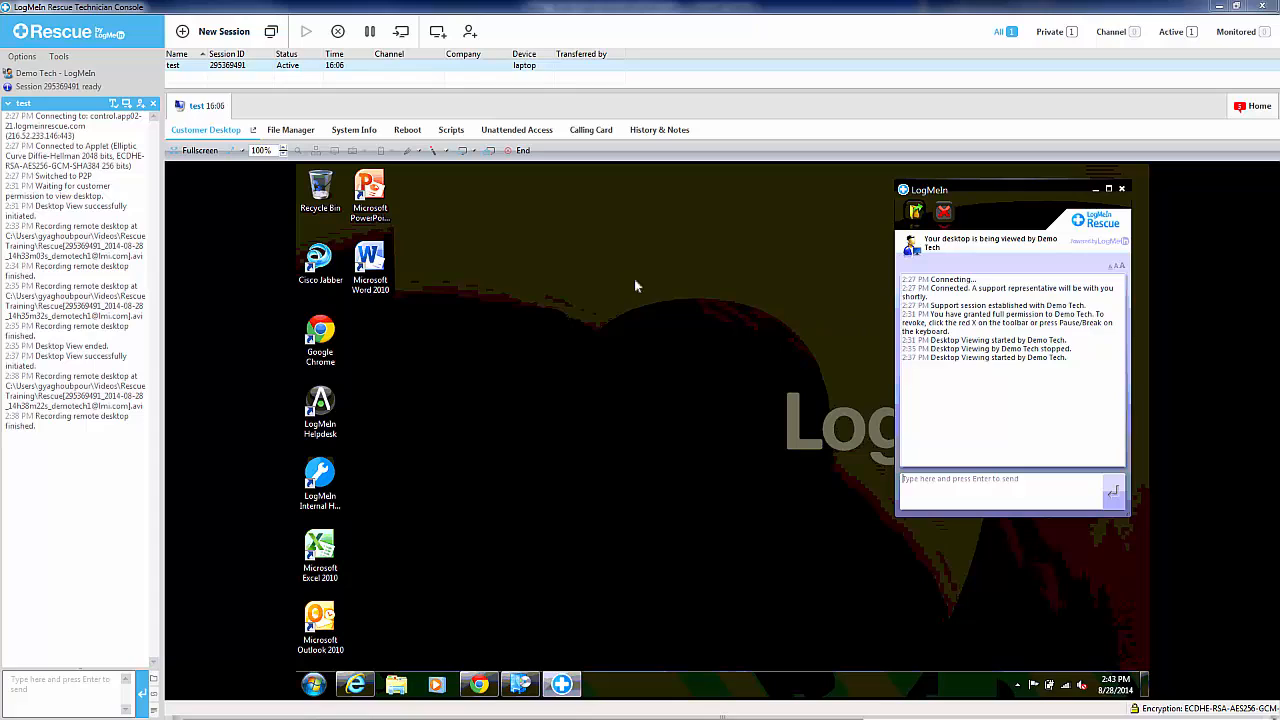
pyautogui.moveTo(576, 284)
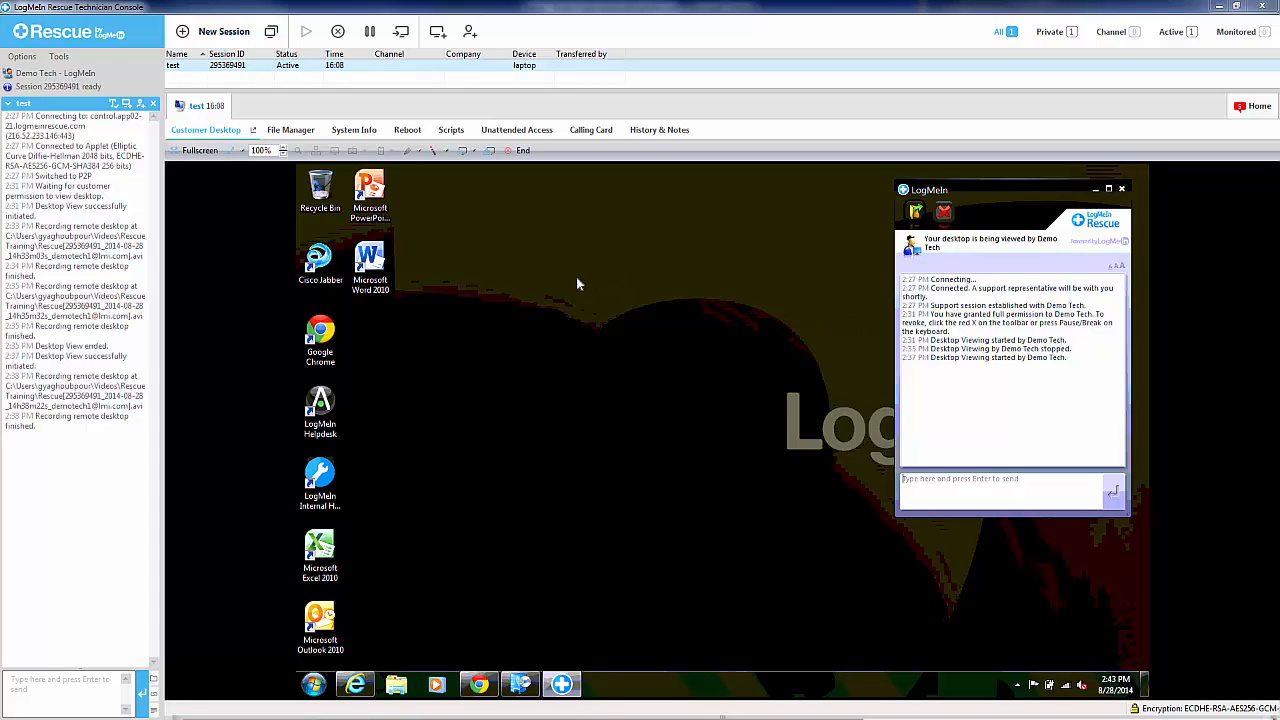
pyautogui.moveTo(560, 272)
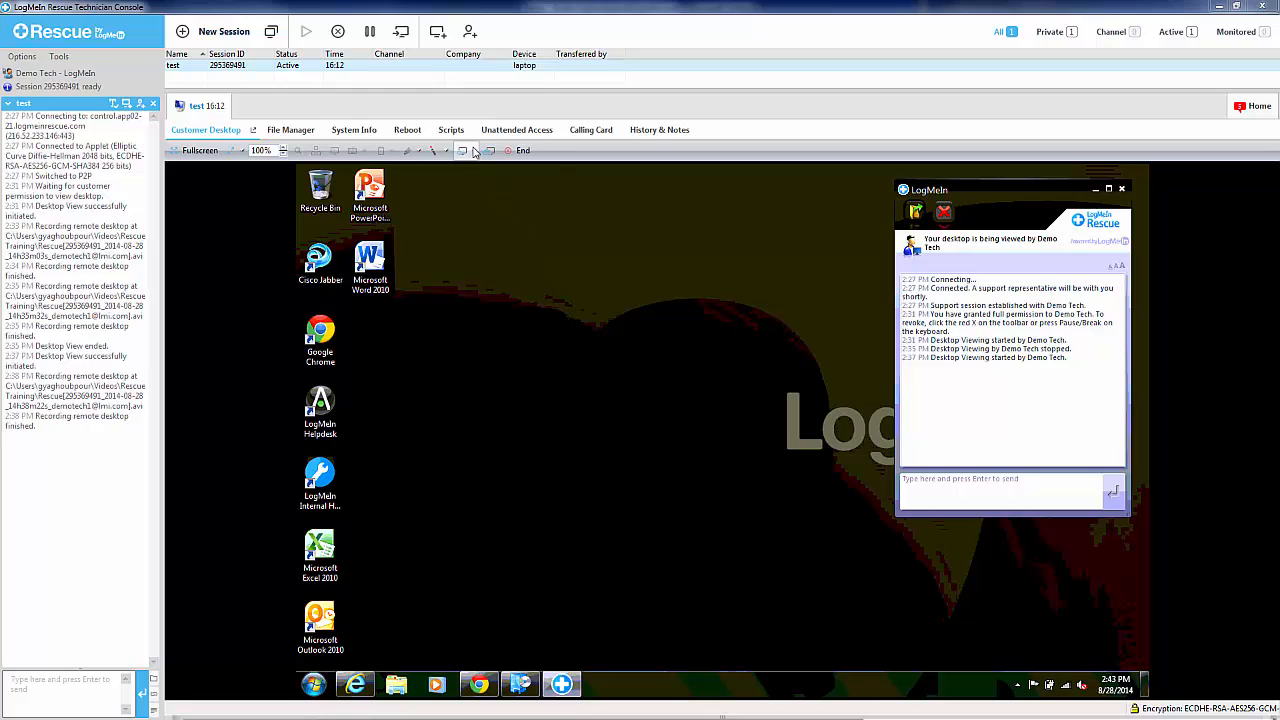
pyautogui.moveTo(464, 150)
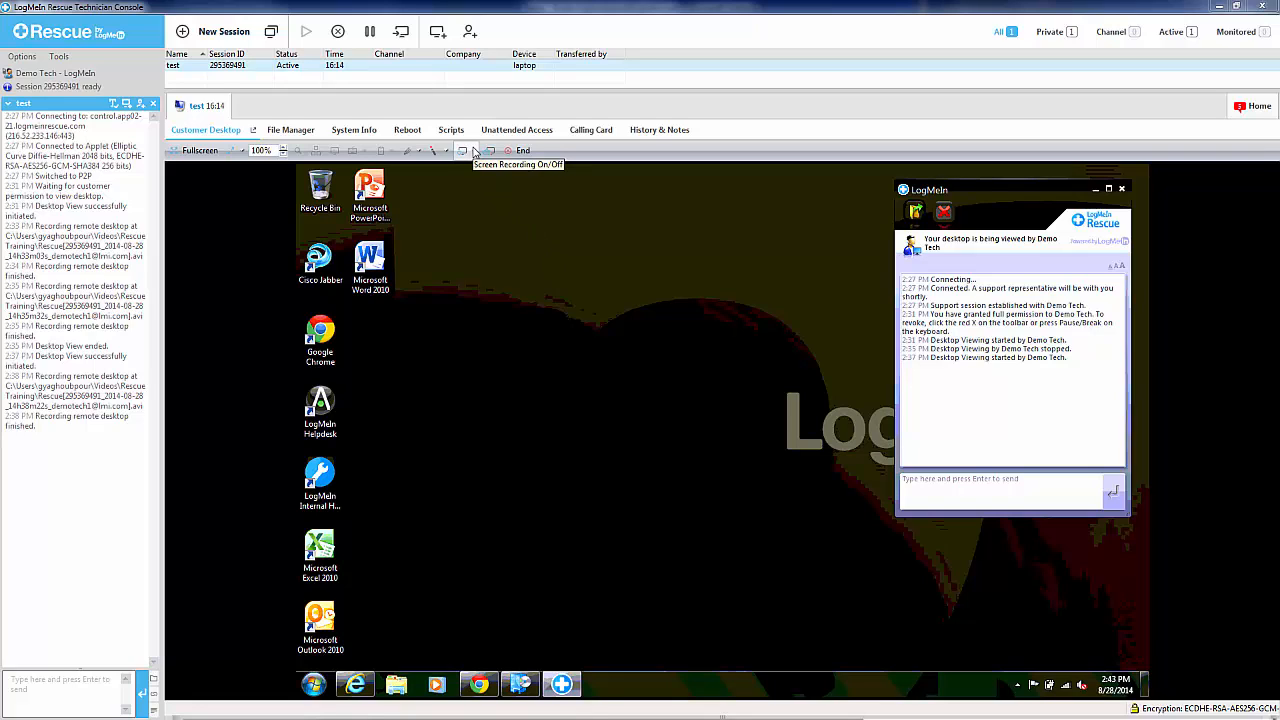
# Step: Set My Videos > Rescue Training as the screen recordings folder and confirm
pyautogui.click(464, 150)
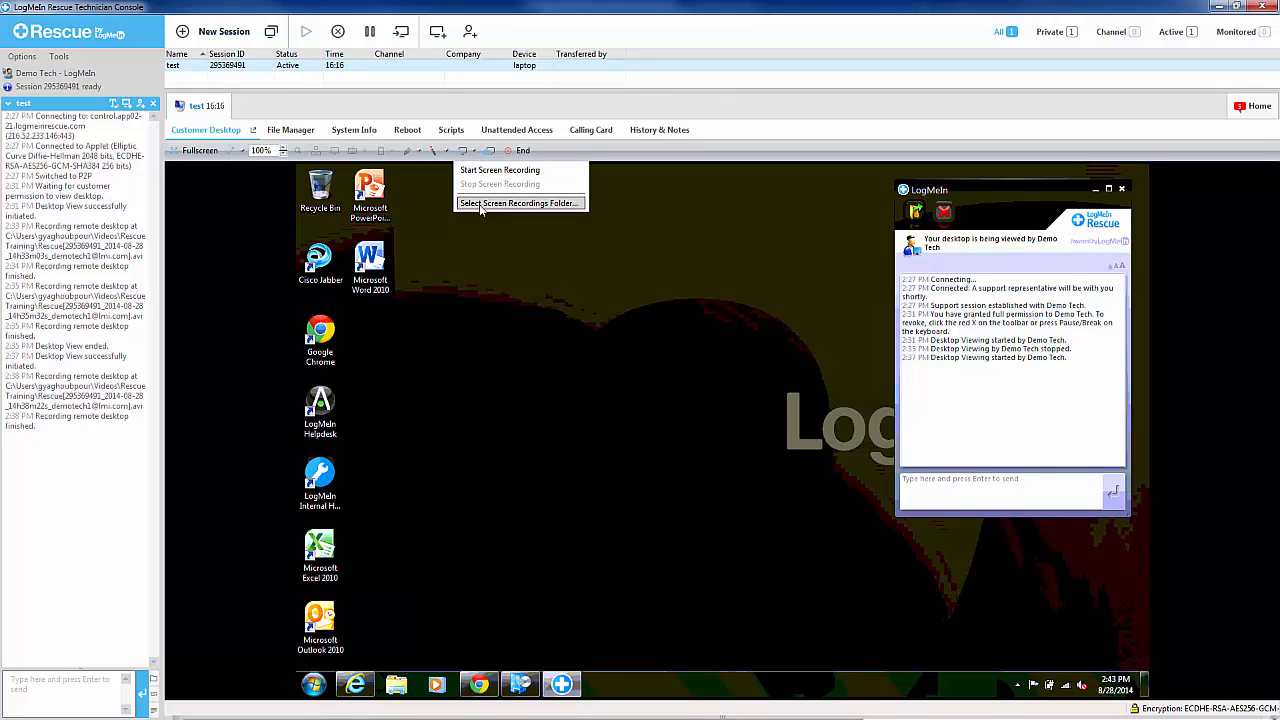
pyautogui.click(520, 204)
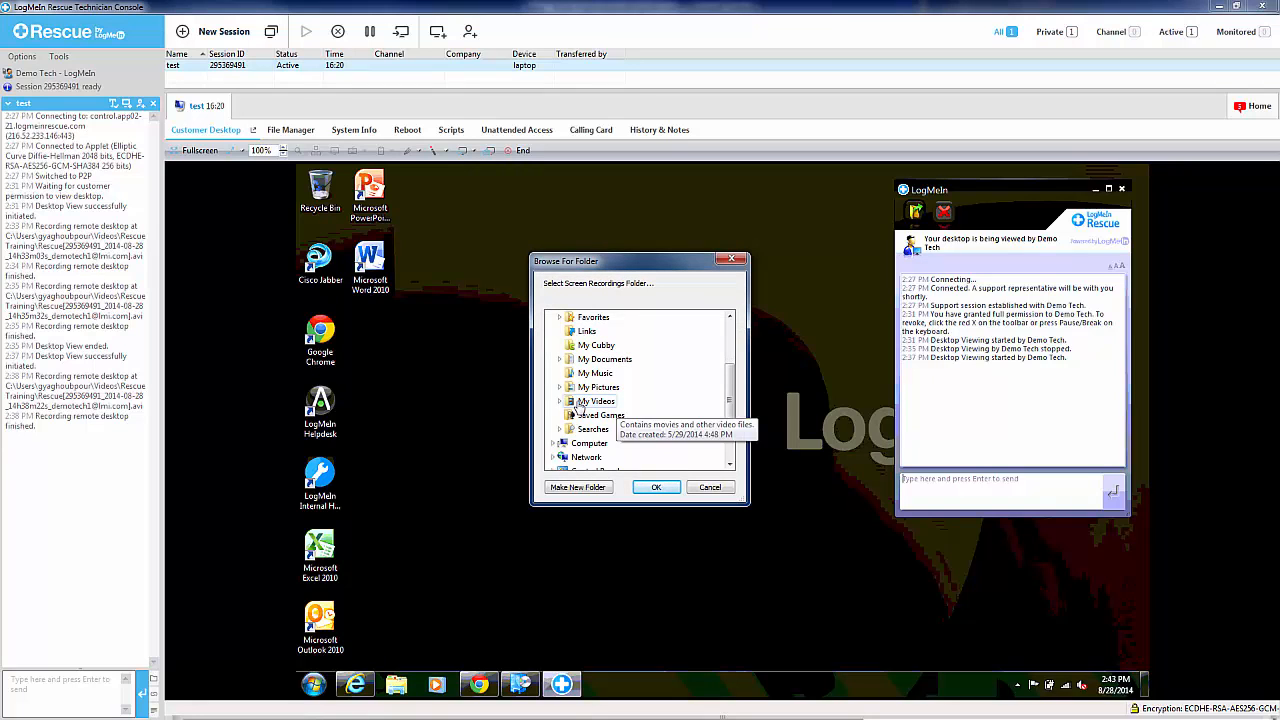
pyautogui.click(560, 400)
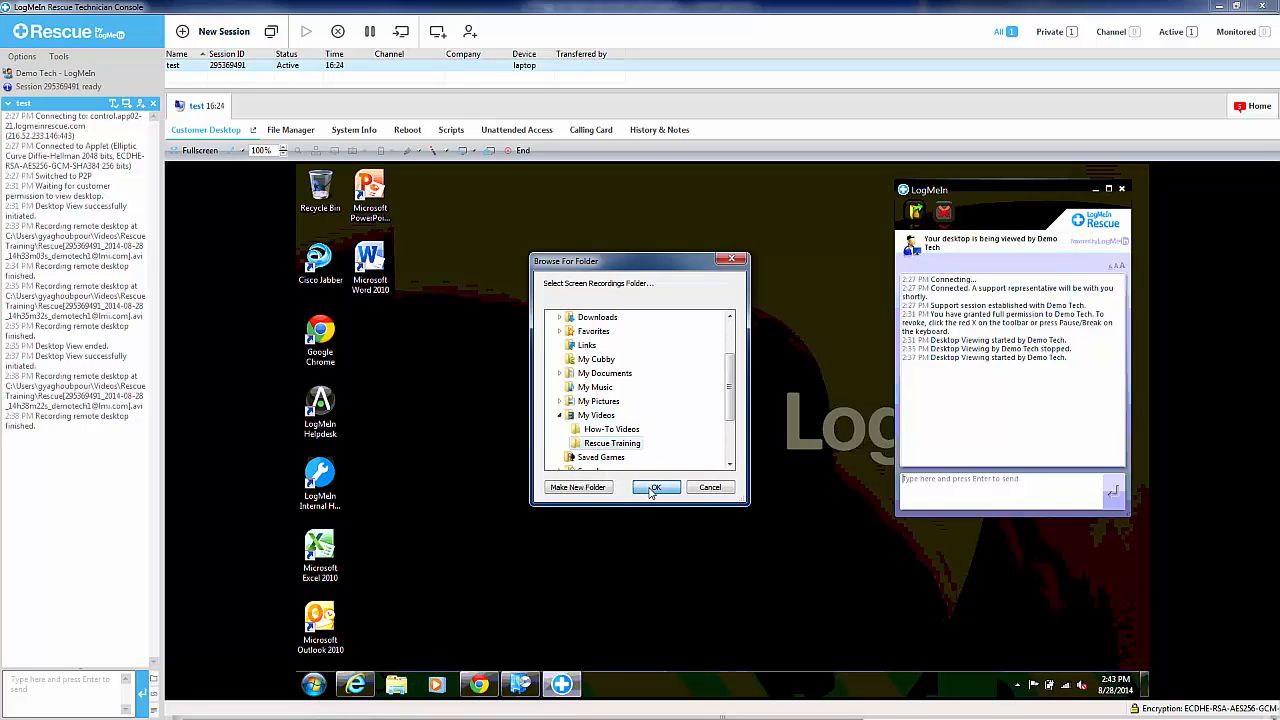
pyautogui.click(656, 488)
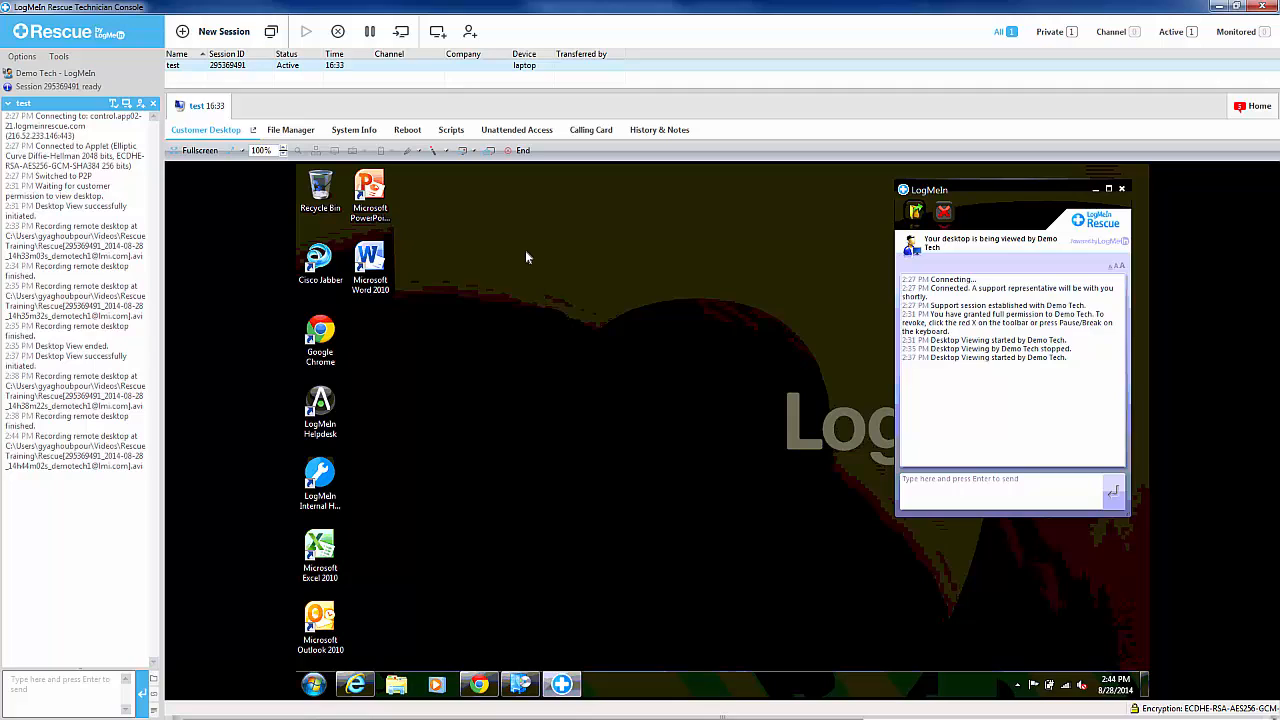
pyautogui.moveTo(536, 240)
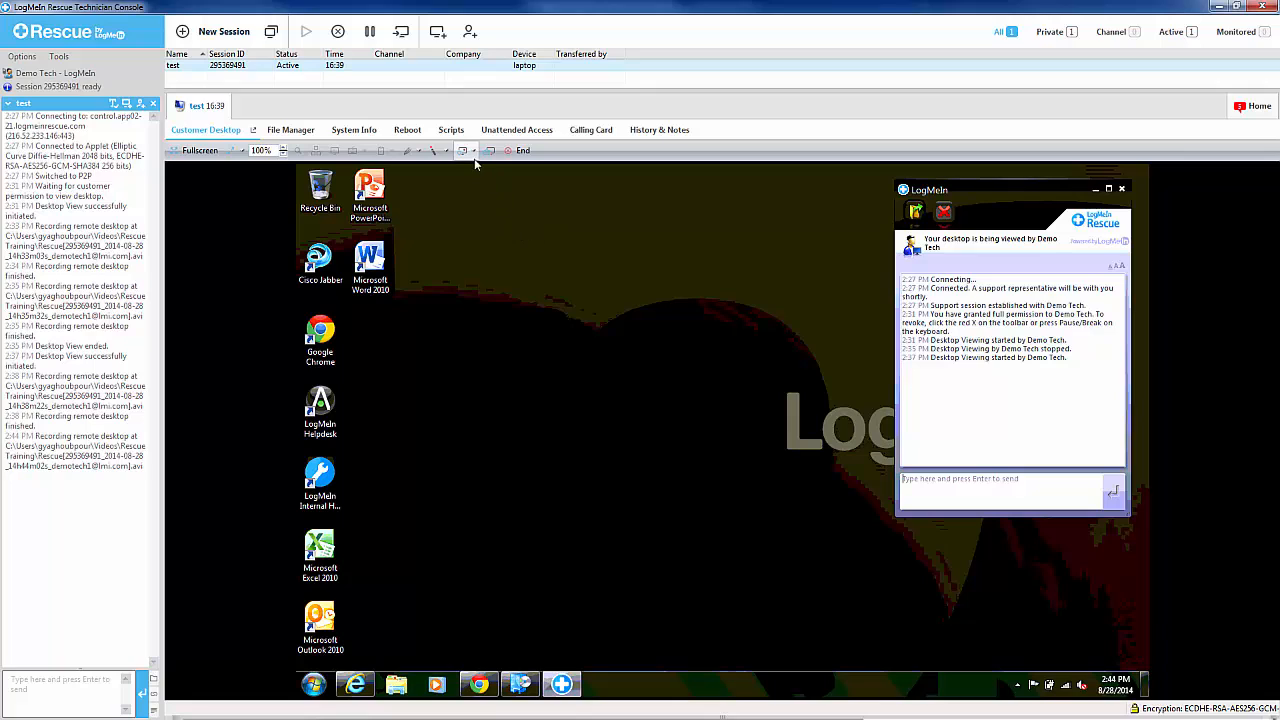
pyautogui.moveTo(476, 156)
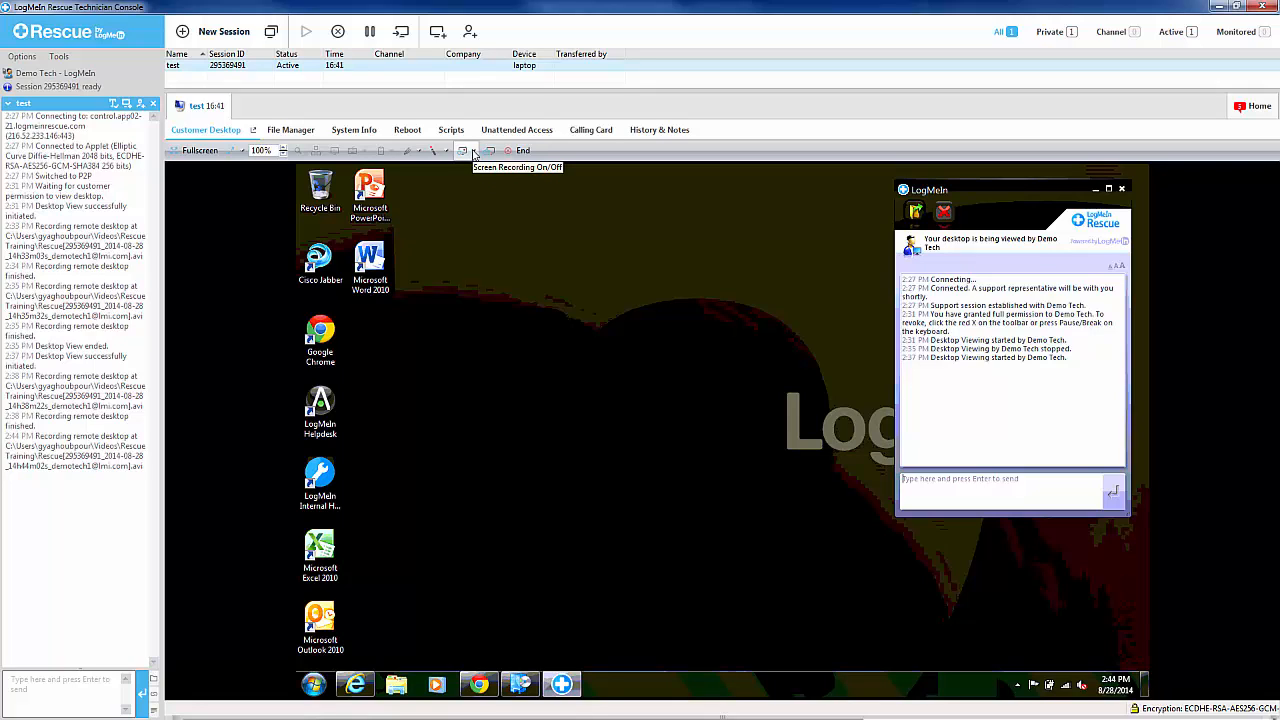
# Step: Stop the remote desktop recording and play the saved AVI file from Rescue Training
pyautogui.click(462, 150)
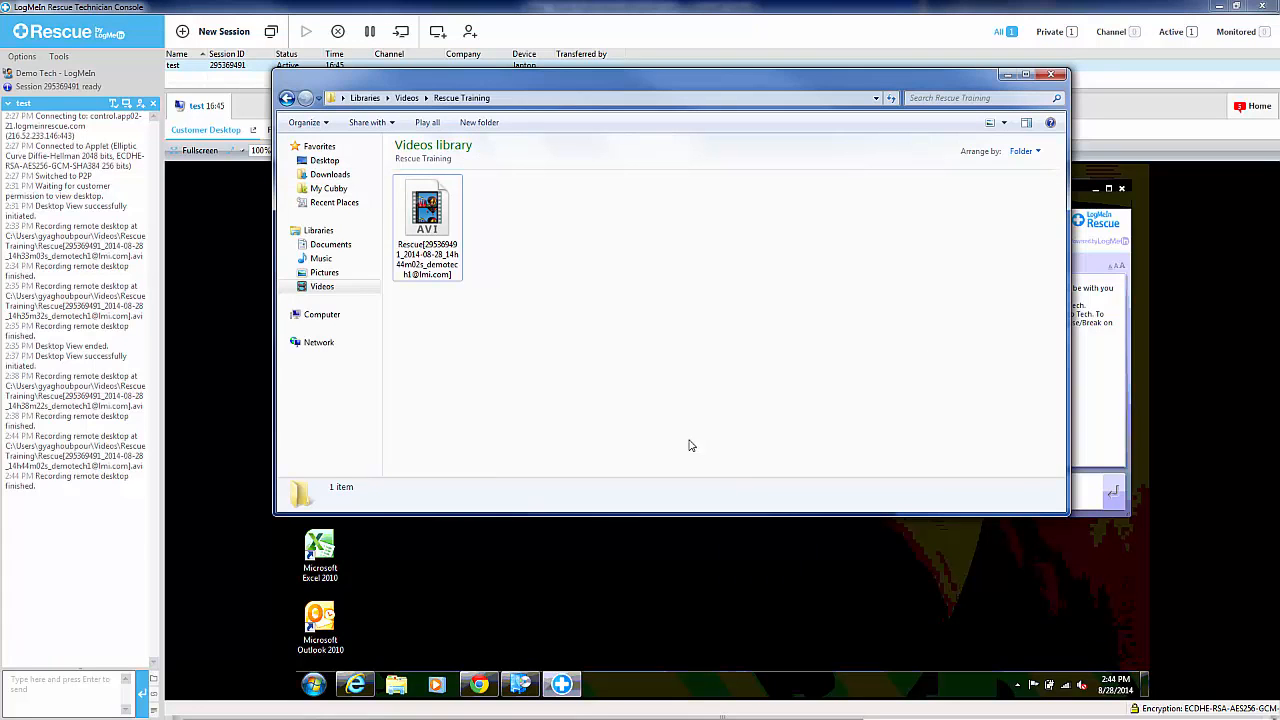
pyautogui.click(428, 210)
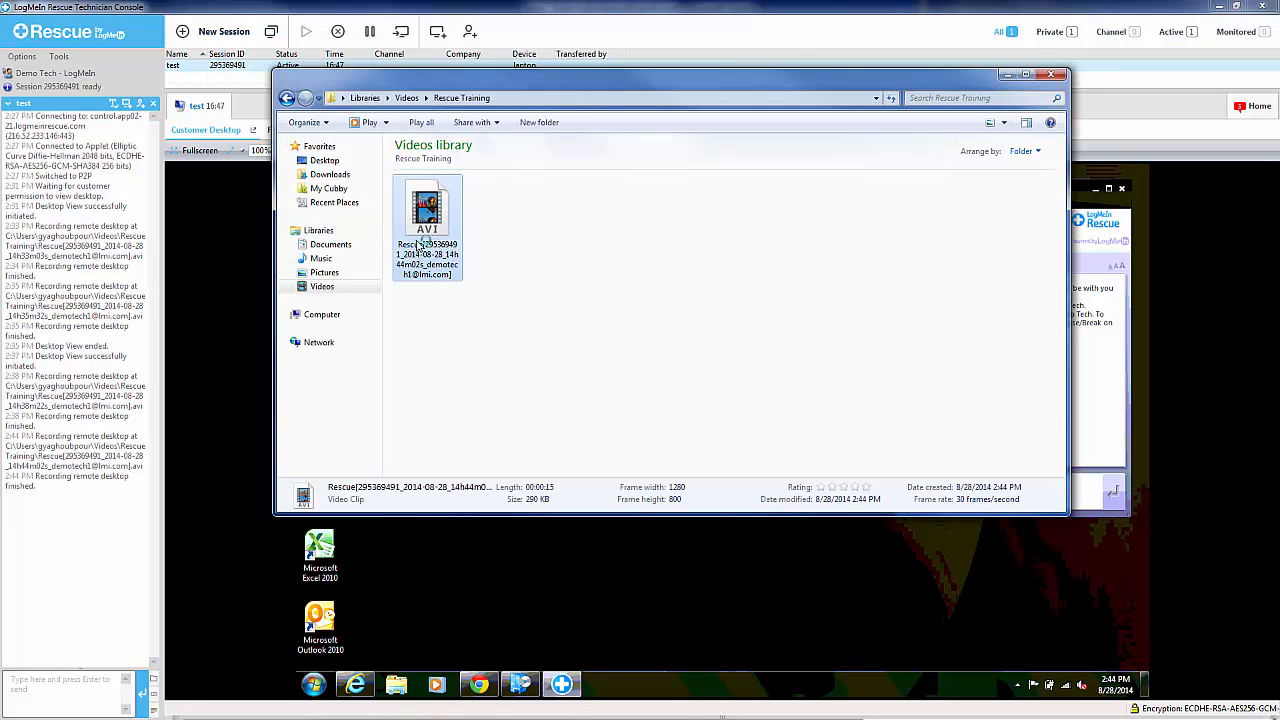
pyautogui.doubleClick(428, 210)
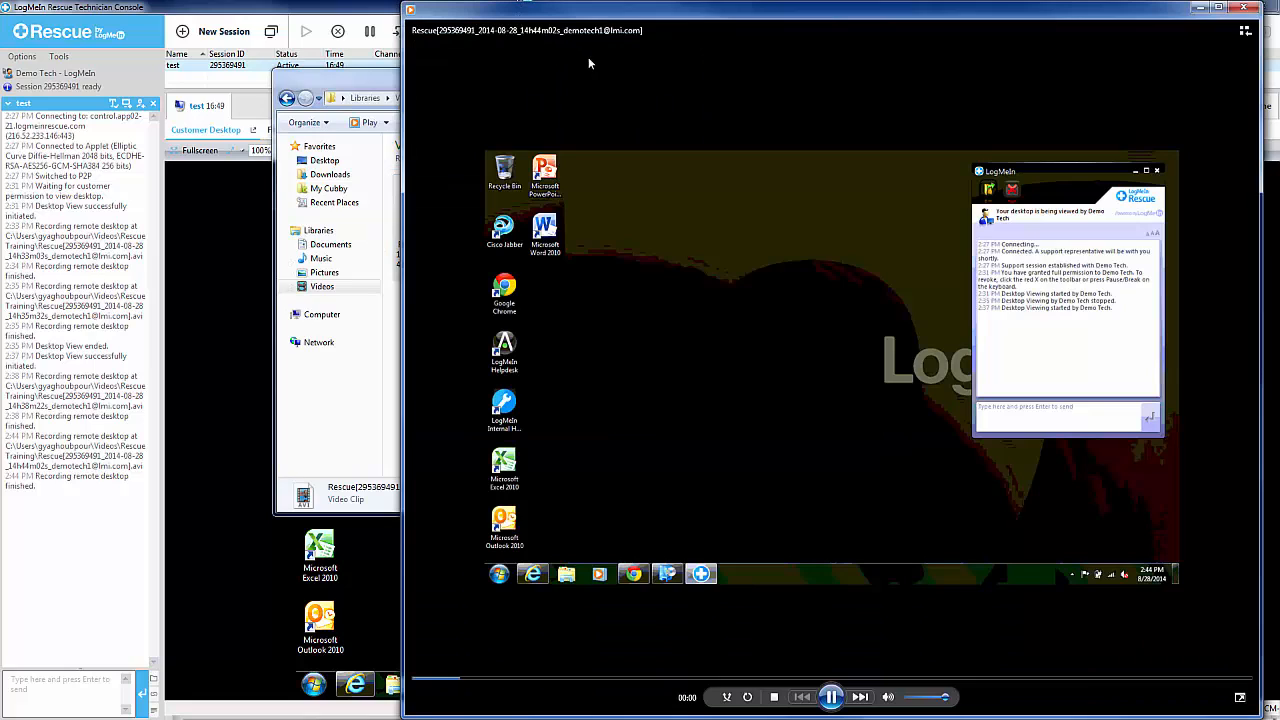